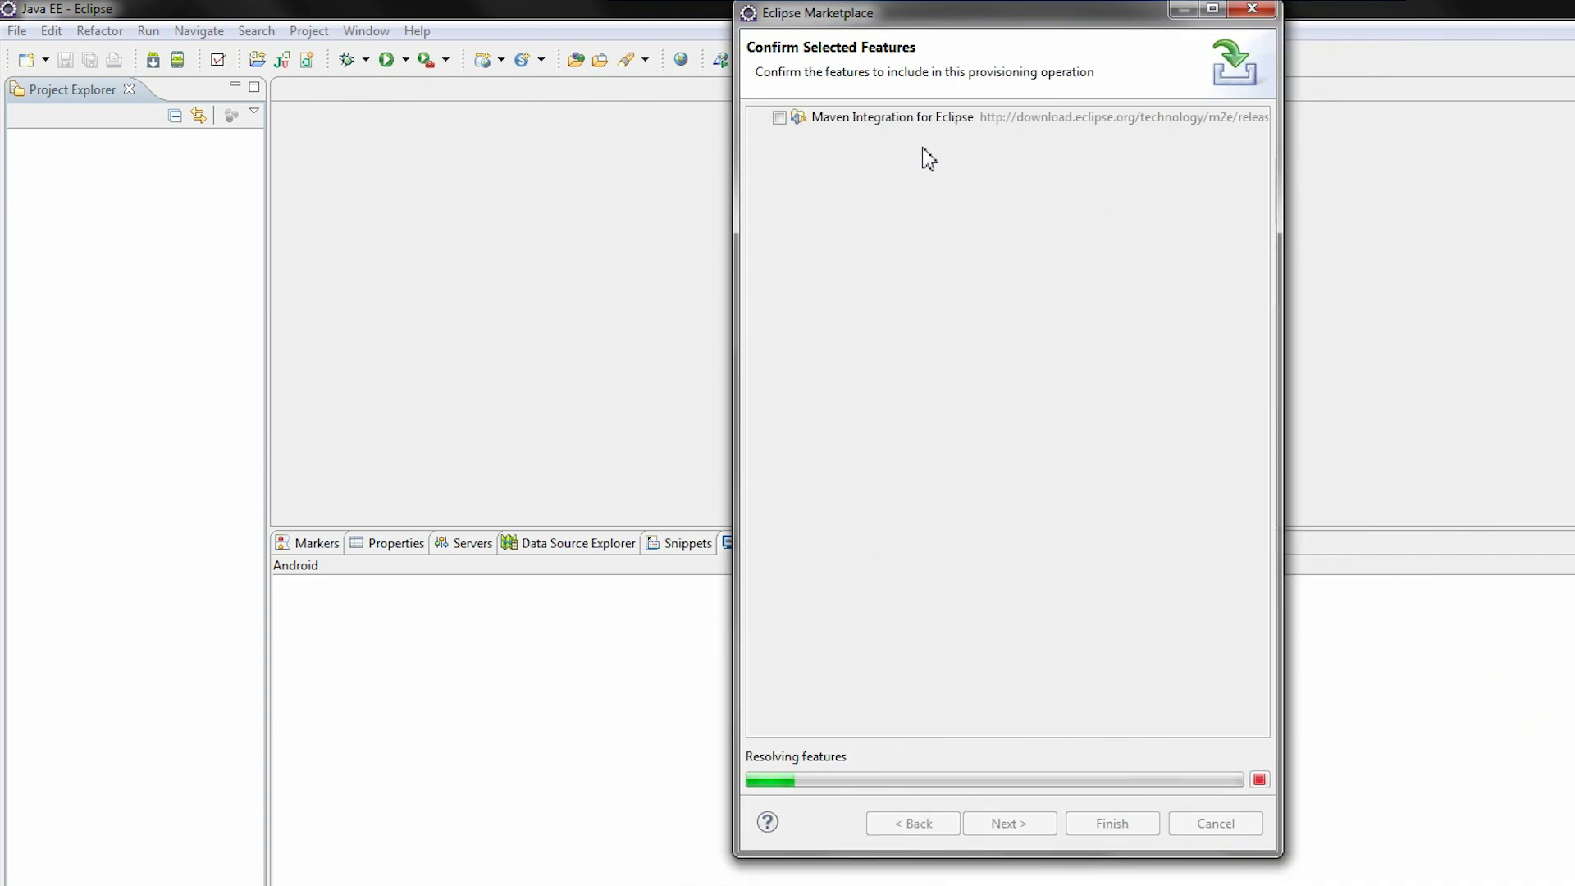
Step: Install Maven Integration for Eclipse from the Marketplace, accepting its license terms
{"action": "left_click", "coordinate": [779, 117]}
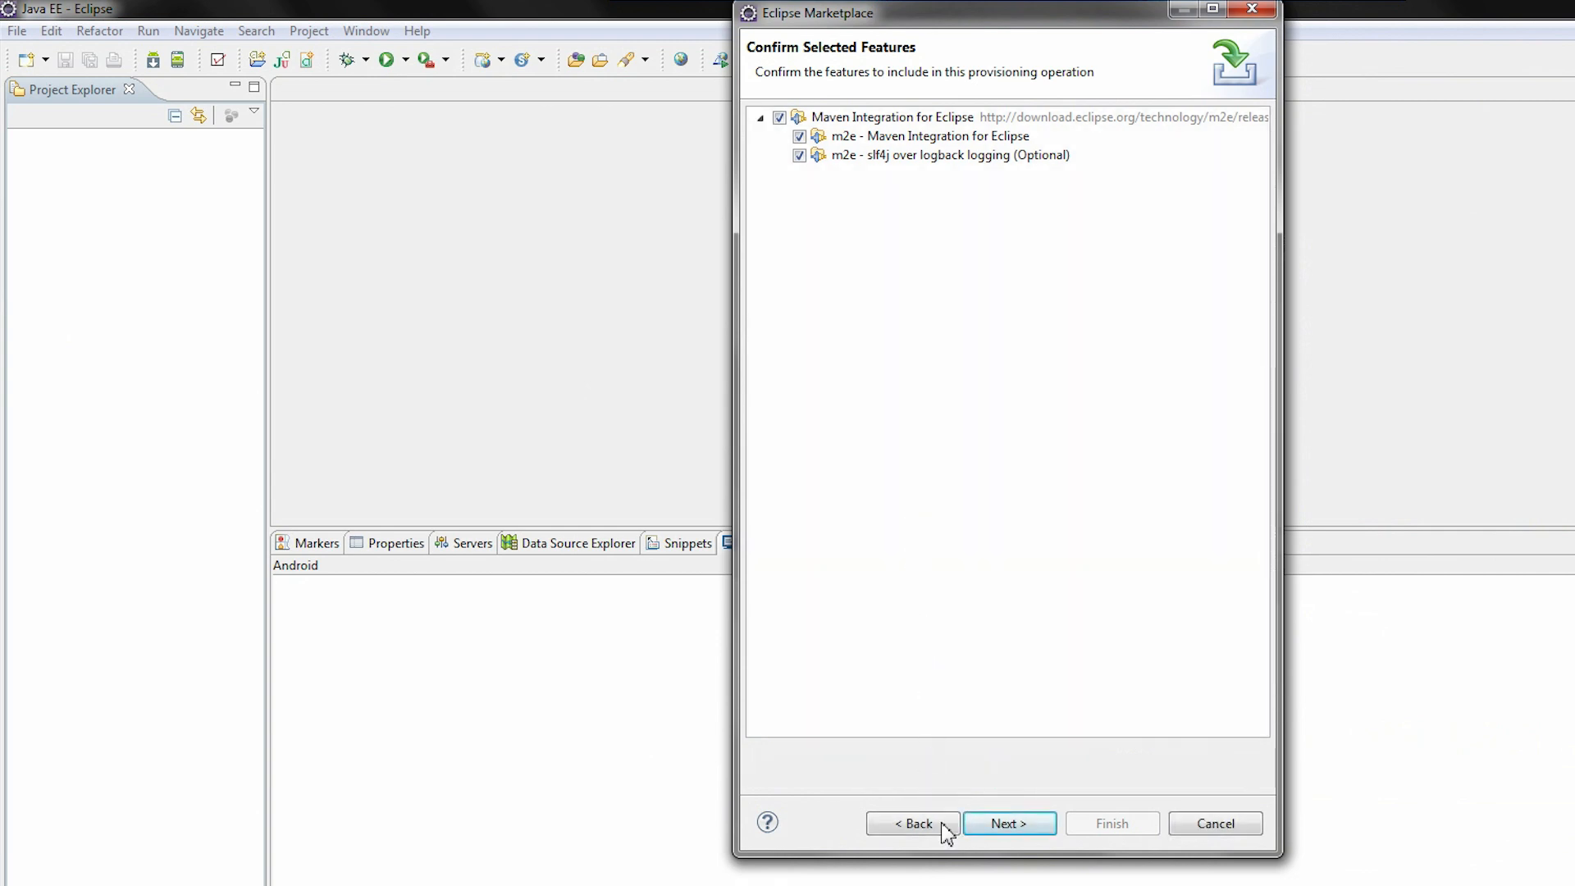
{"action": "left_click", "coordinate": [1009, 823]}
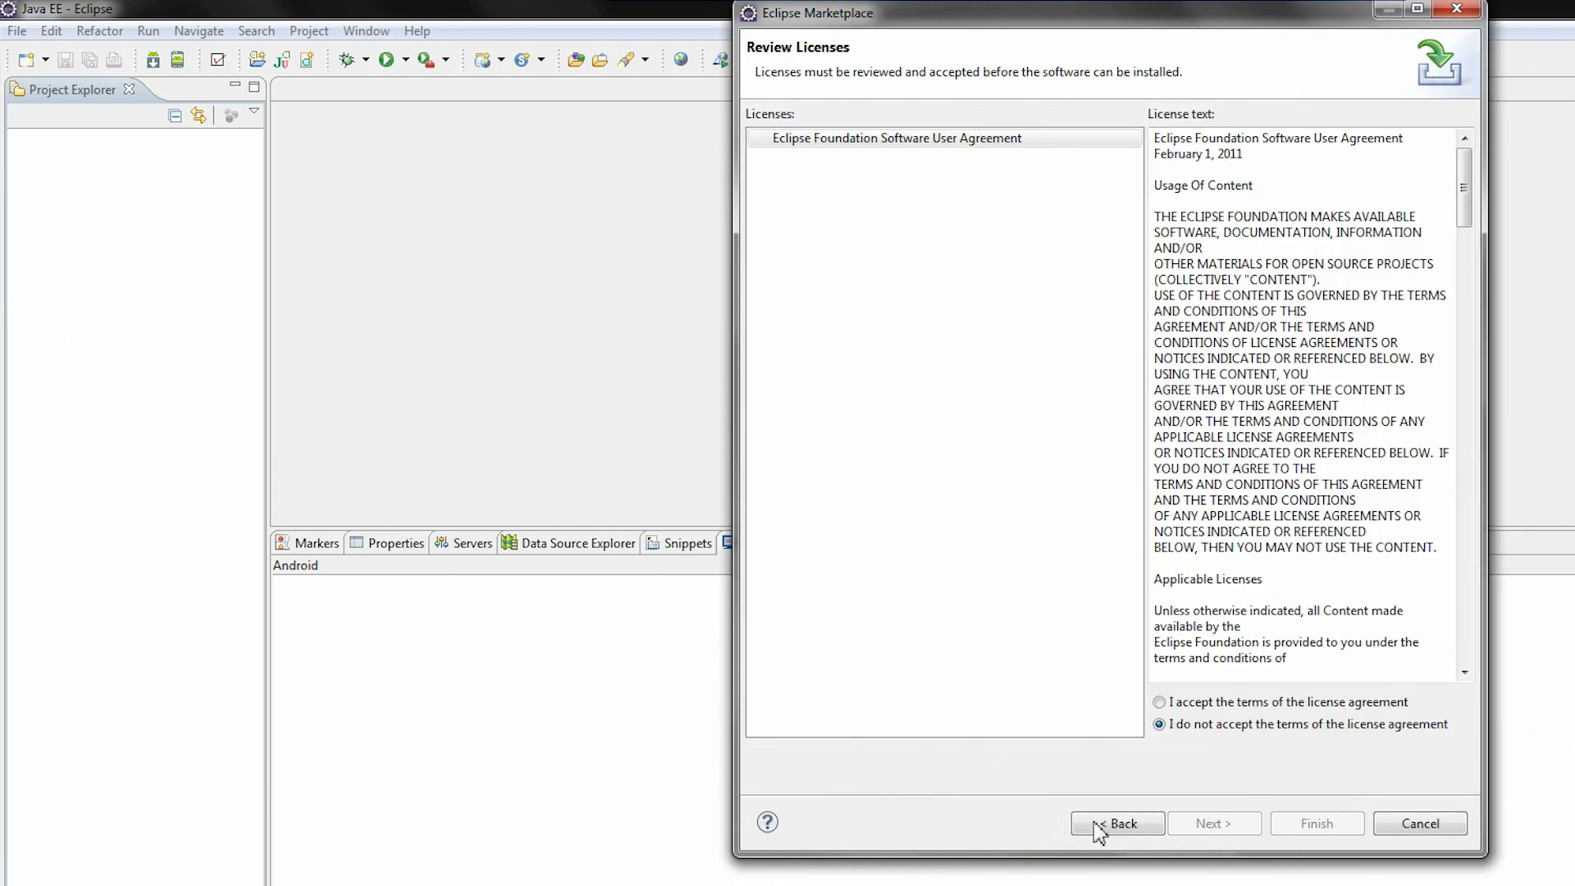
{"action": "left_click", "coordinate": [1160, 702]}
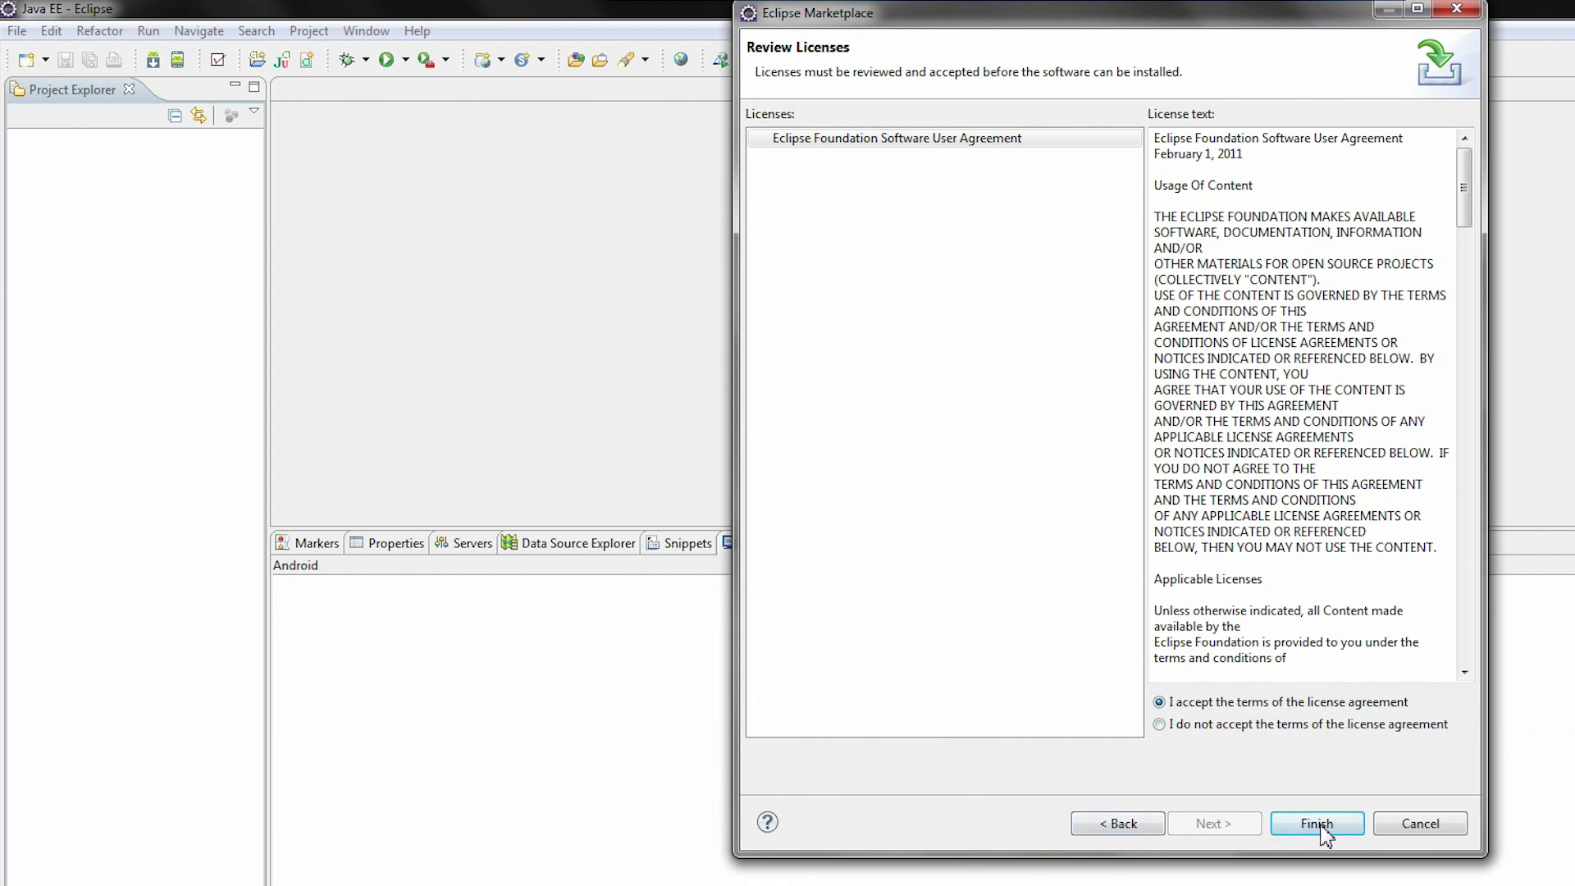
{"action": "left_click", "coordinate": [1316, 823]}
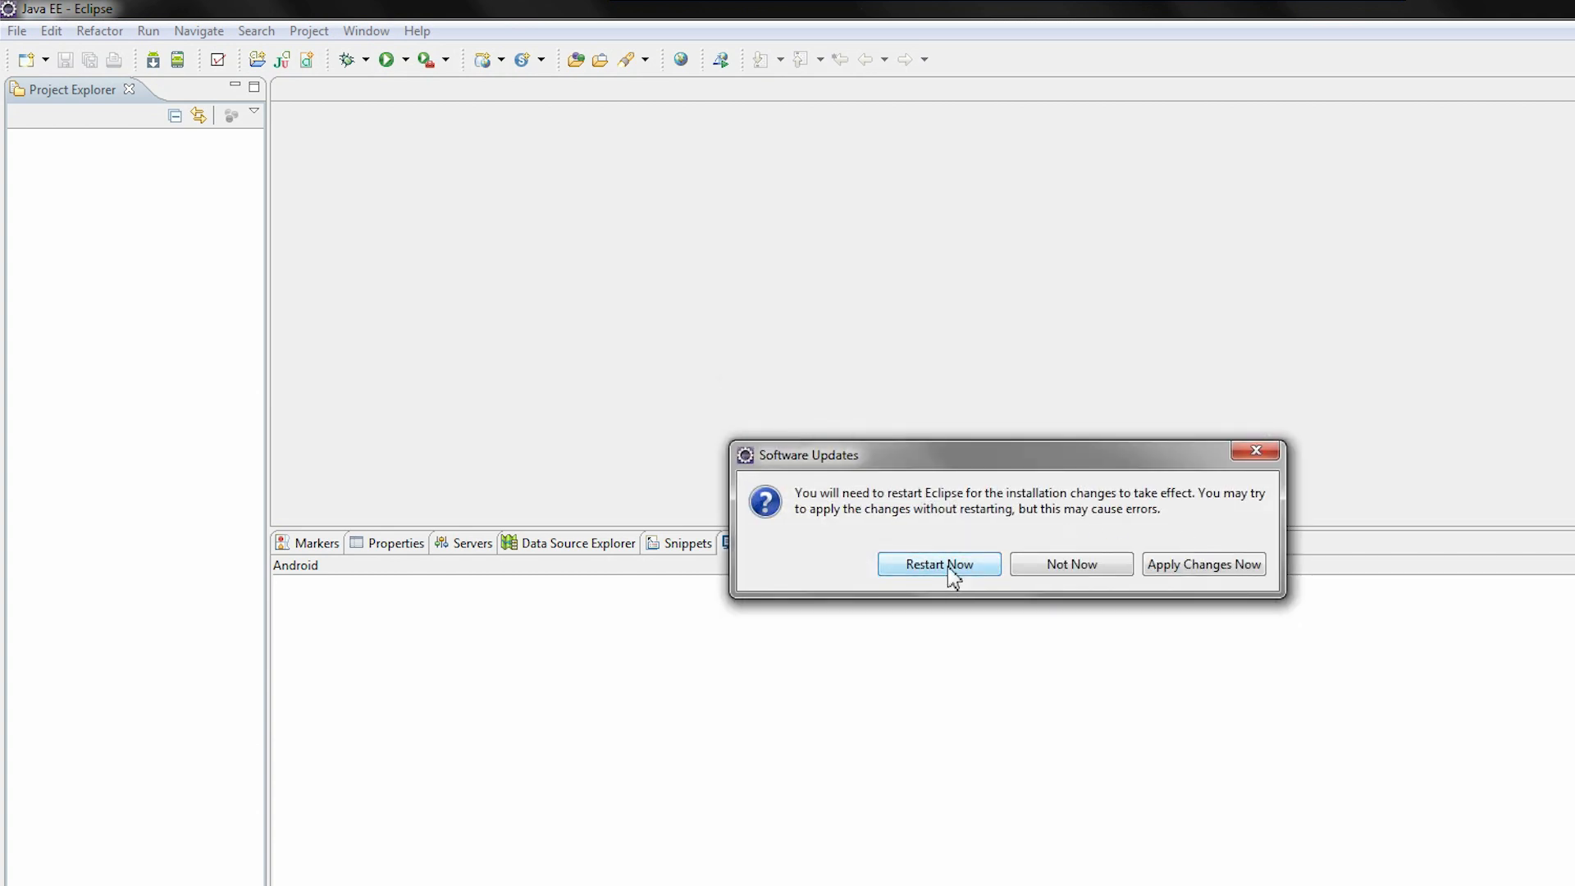
Step: Restart Eclipse to apply the Maven plugin, then open Window > Preferences
{"action": "left_click", "coordinate": [940, 564]}
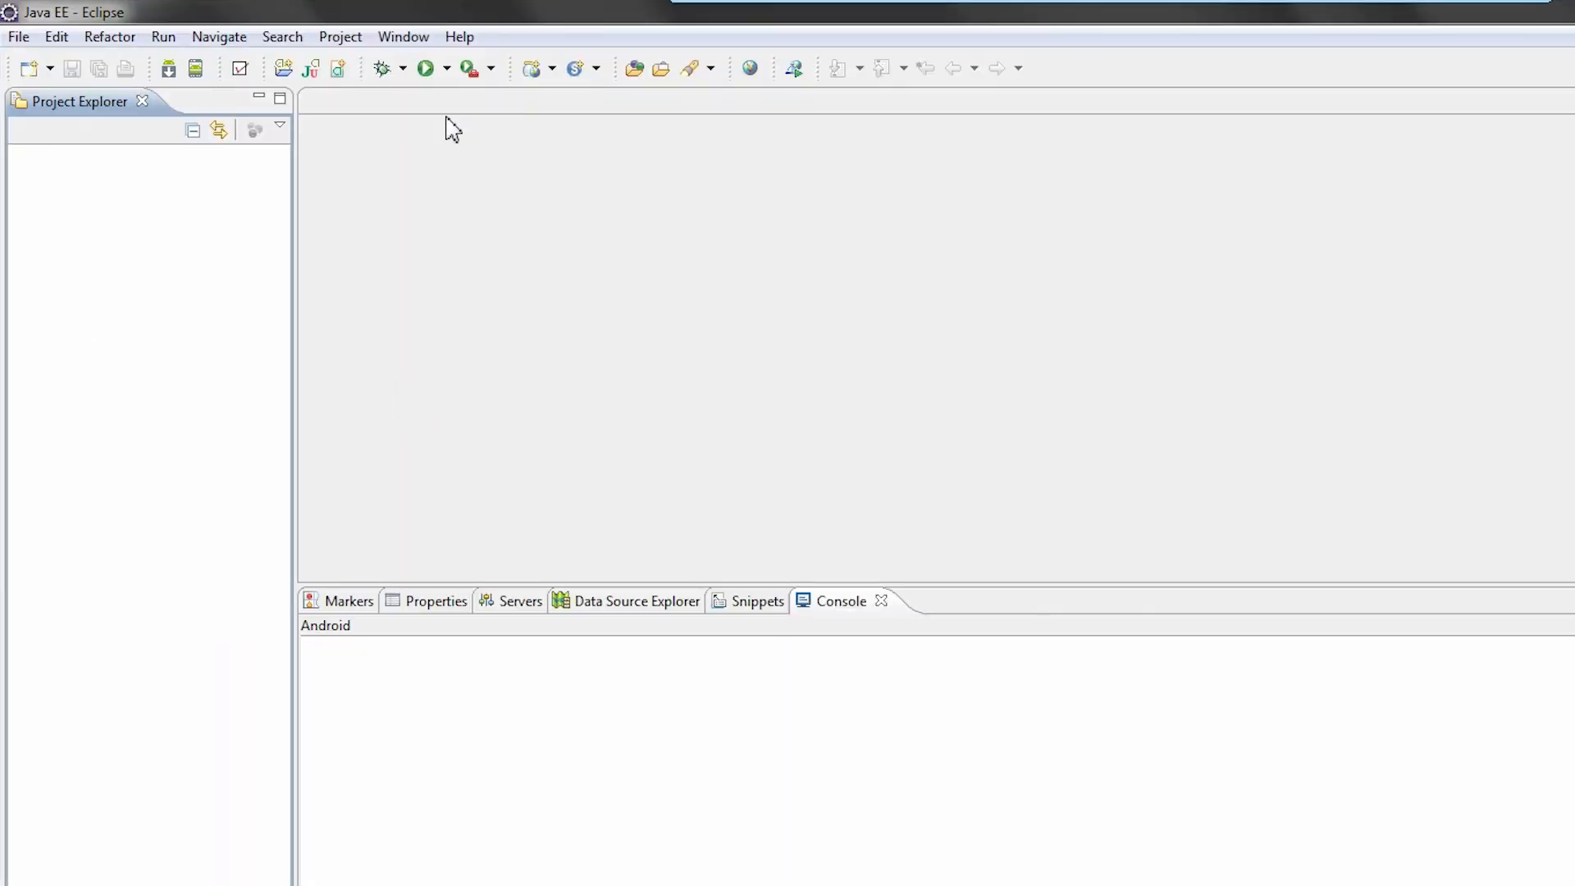
{"action": "left_click", "coordinate": [403, 36]}
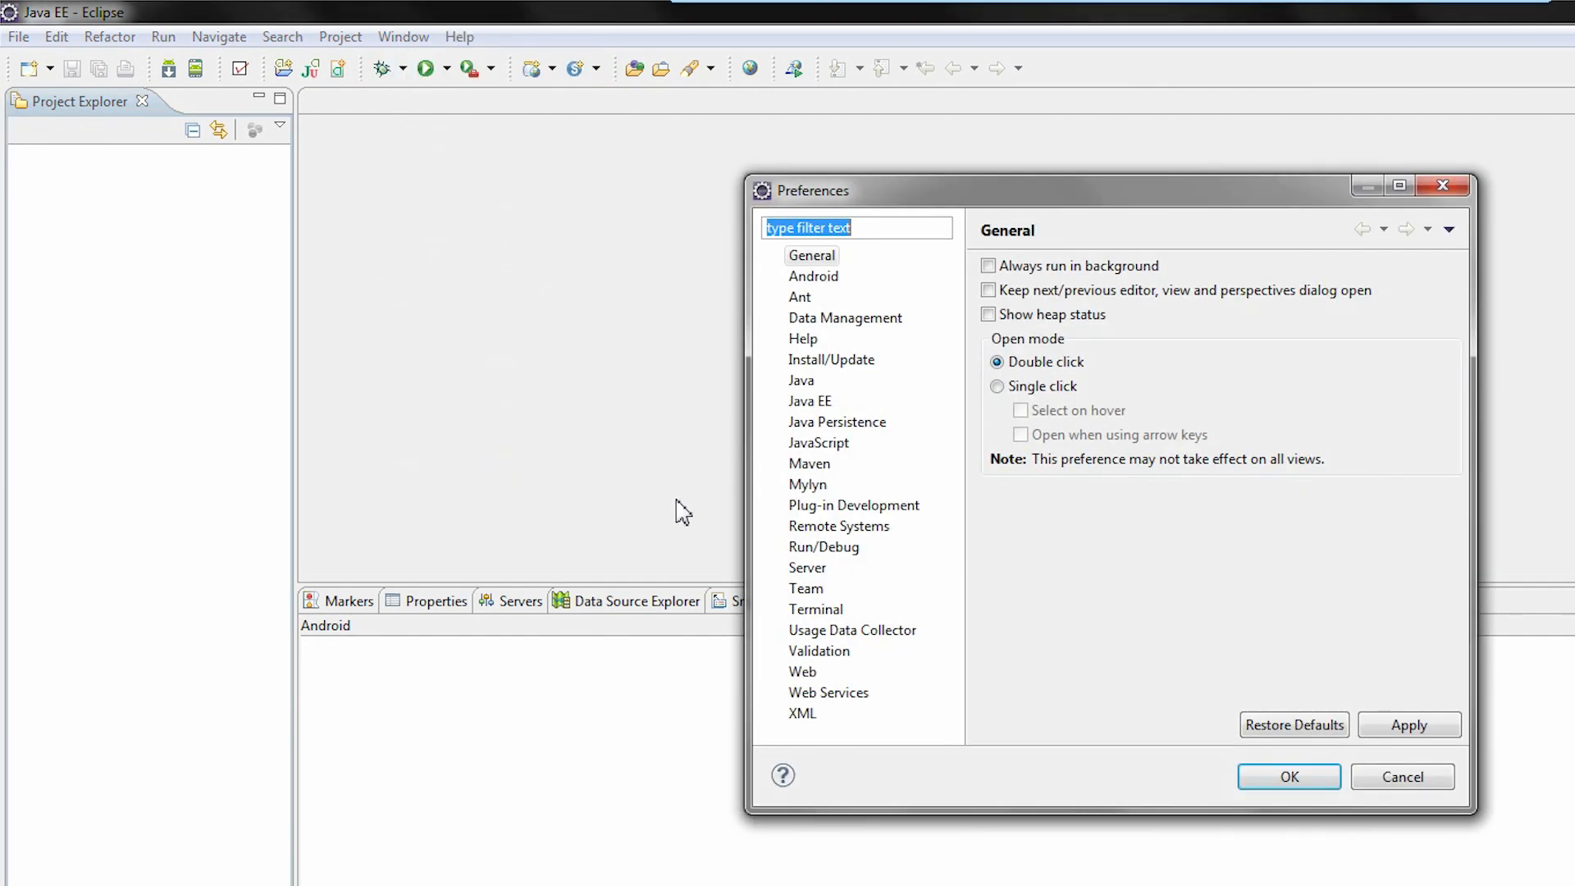
Step: Add C:\Development\maven as the Maven installation and save the preferences
{"action": "left_click", "coordinate": [775, 463]}
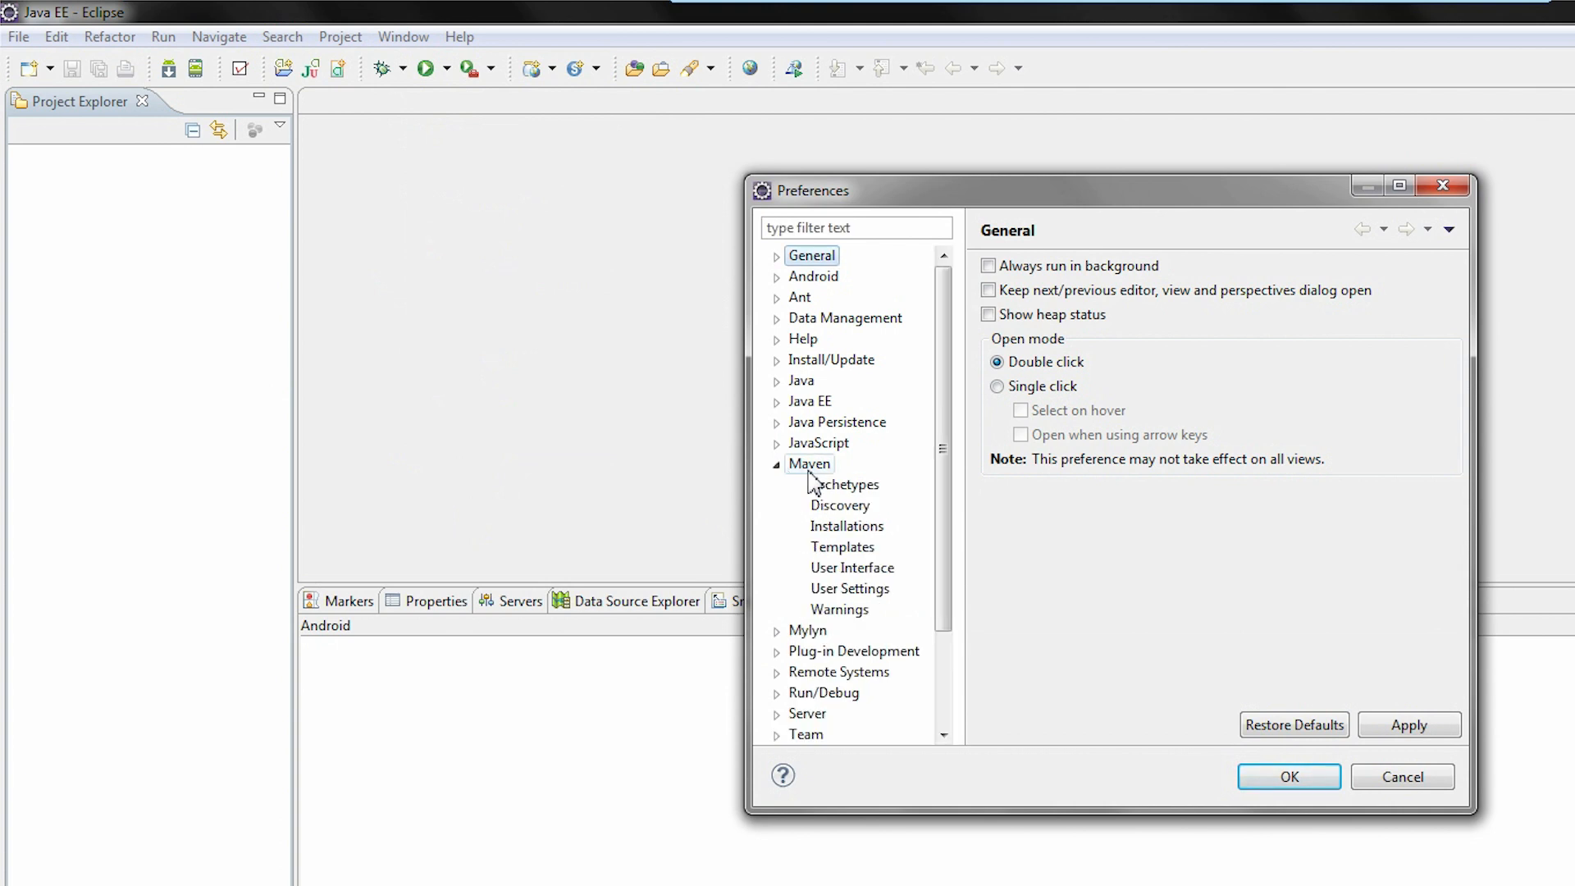
{"action": "left_click", "coordinate": [846, 525]}
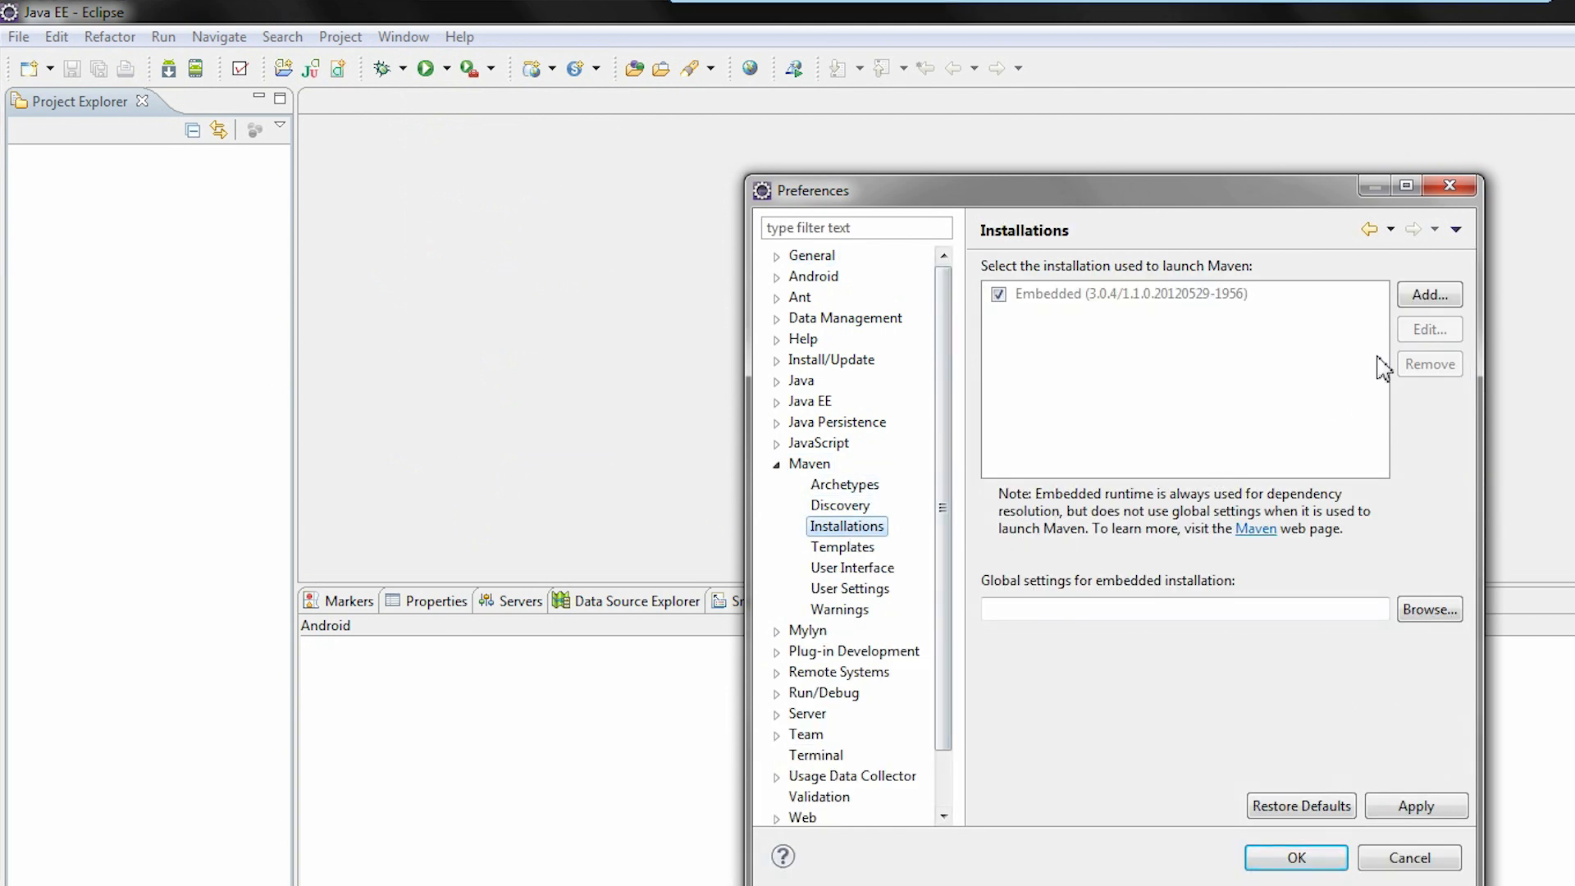
{"action": "left_click", "coordinate": [1429, 294]}
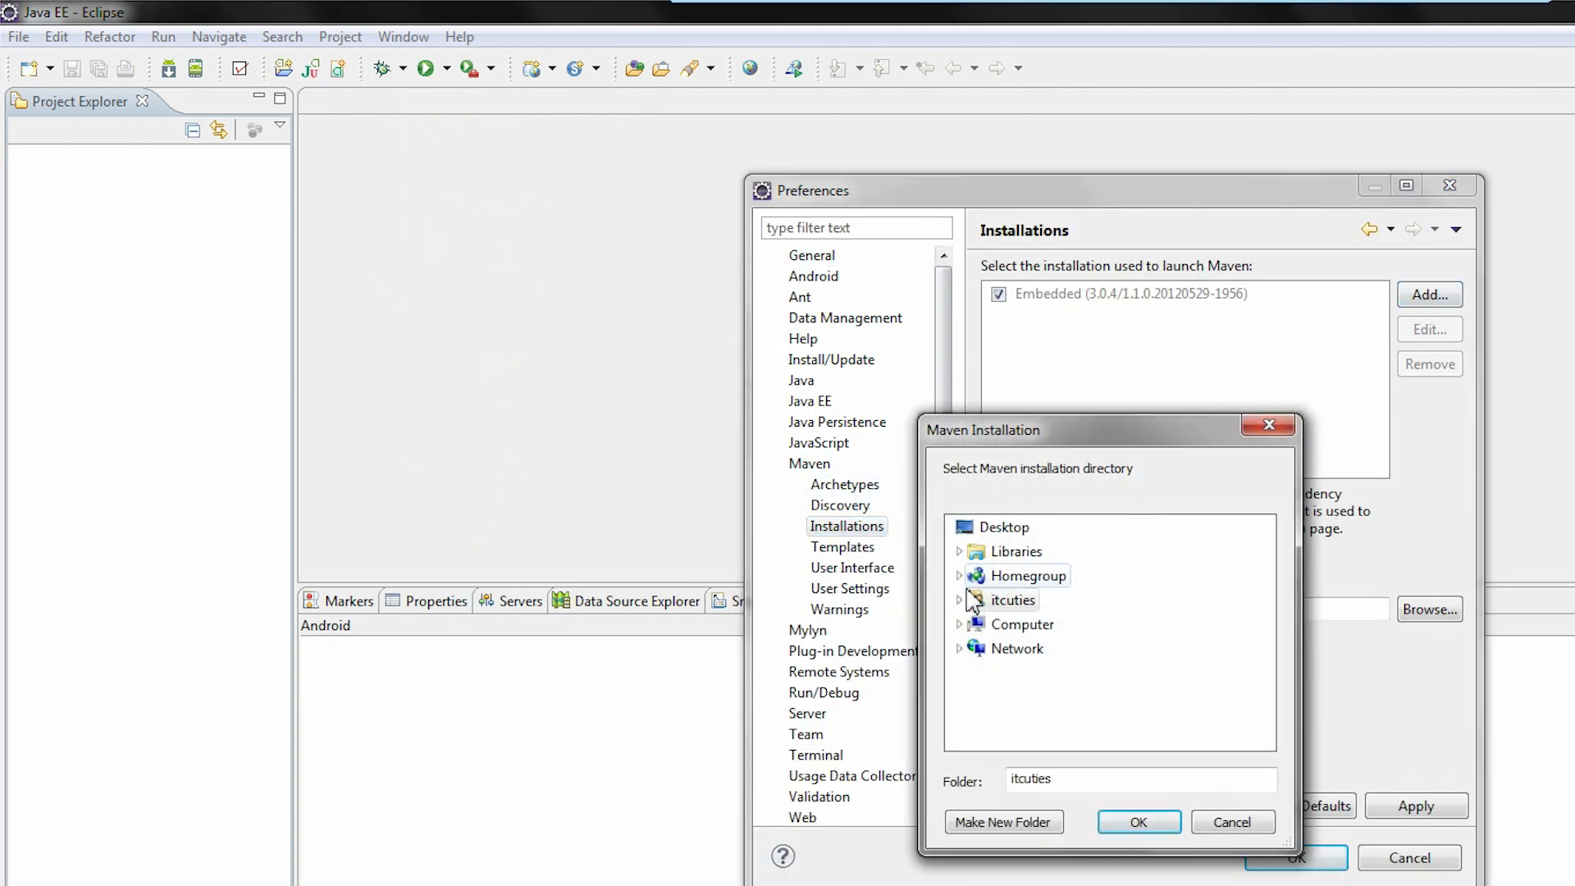
{"action": "left_click", "coordinate": [960, 624]}
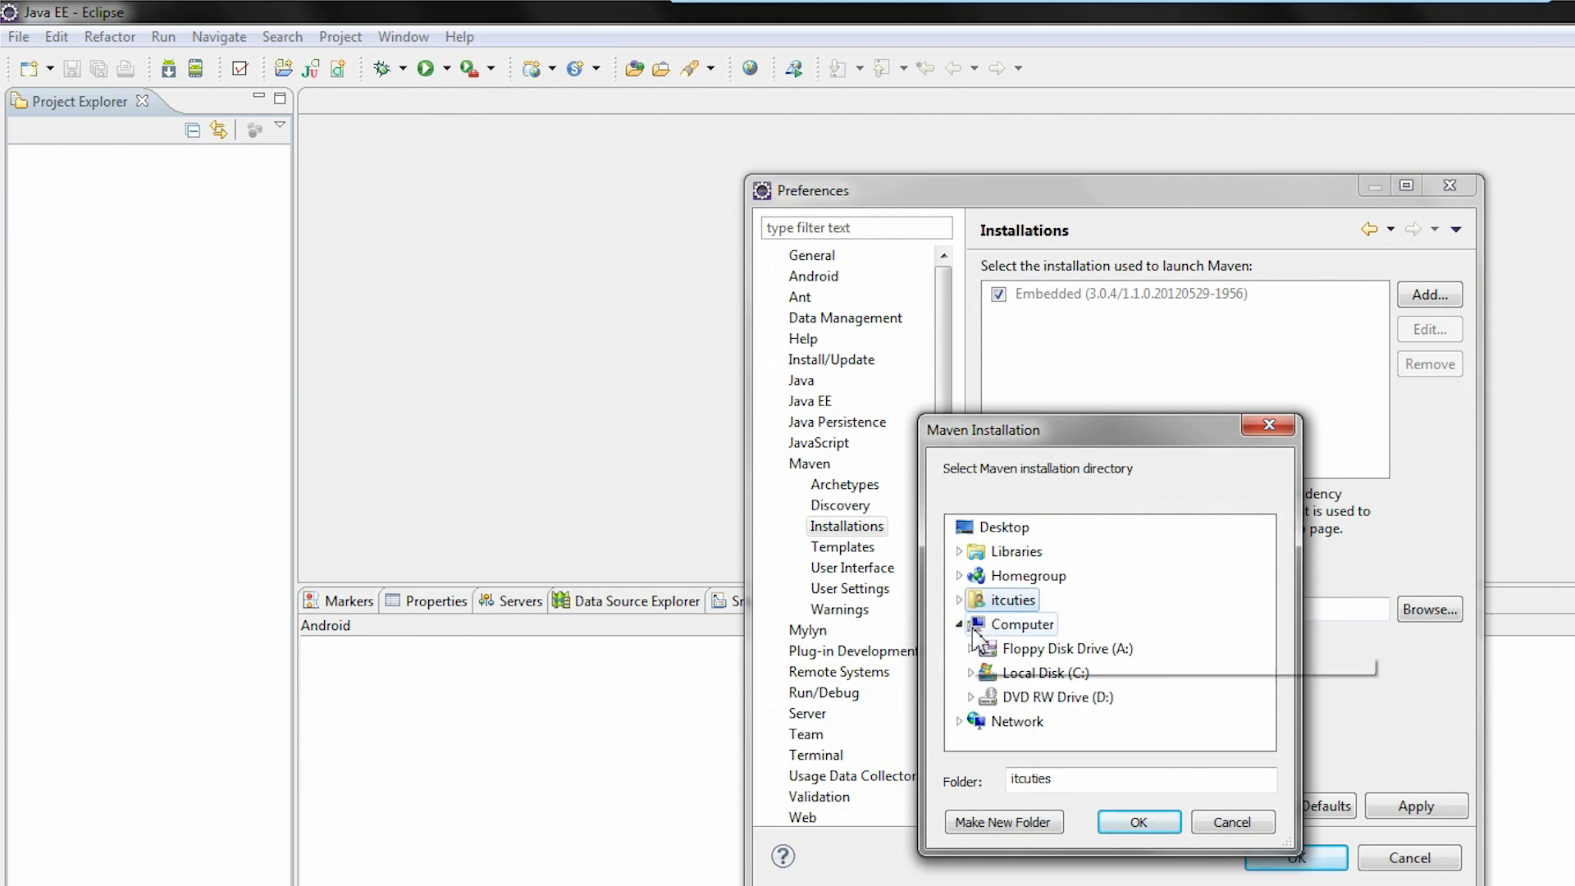
{"action": "left_click", "coordinate": [971, 672]}
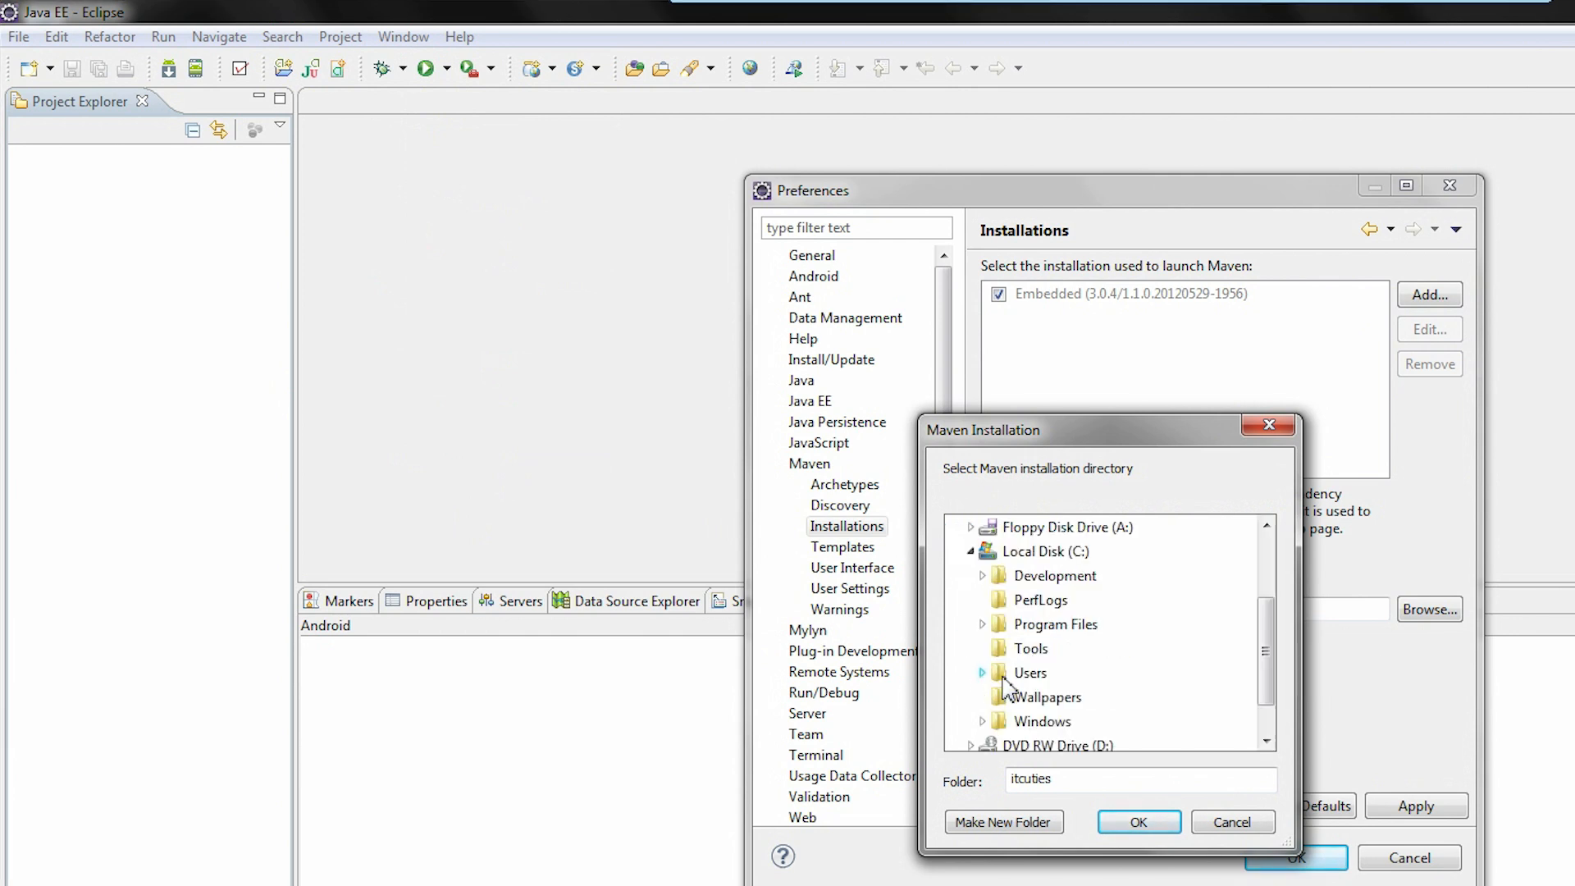
{"action": "left_click", "coordinate": [982, 576]}
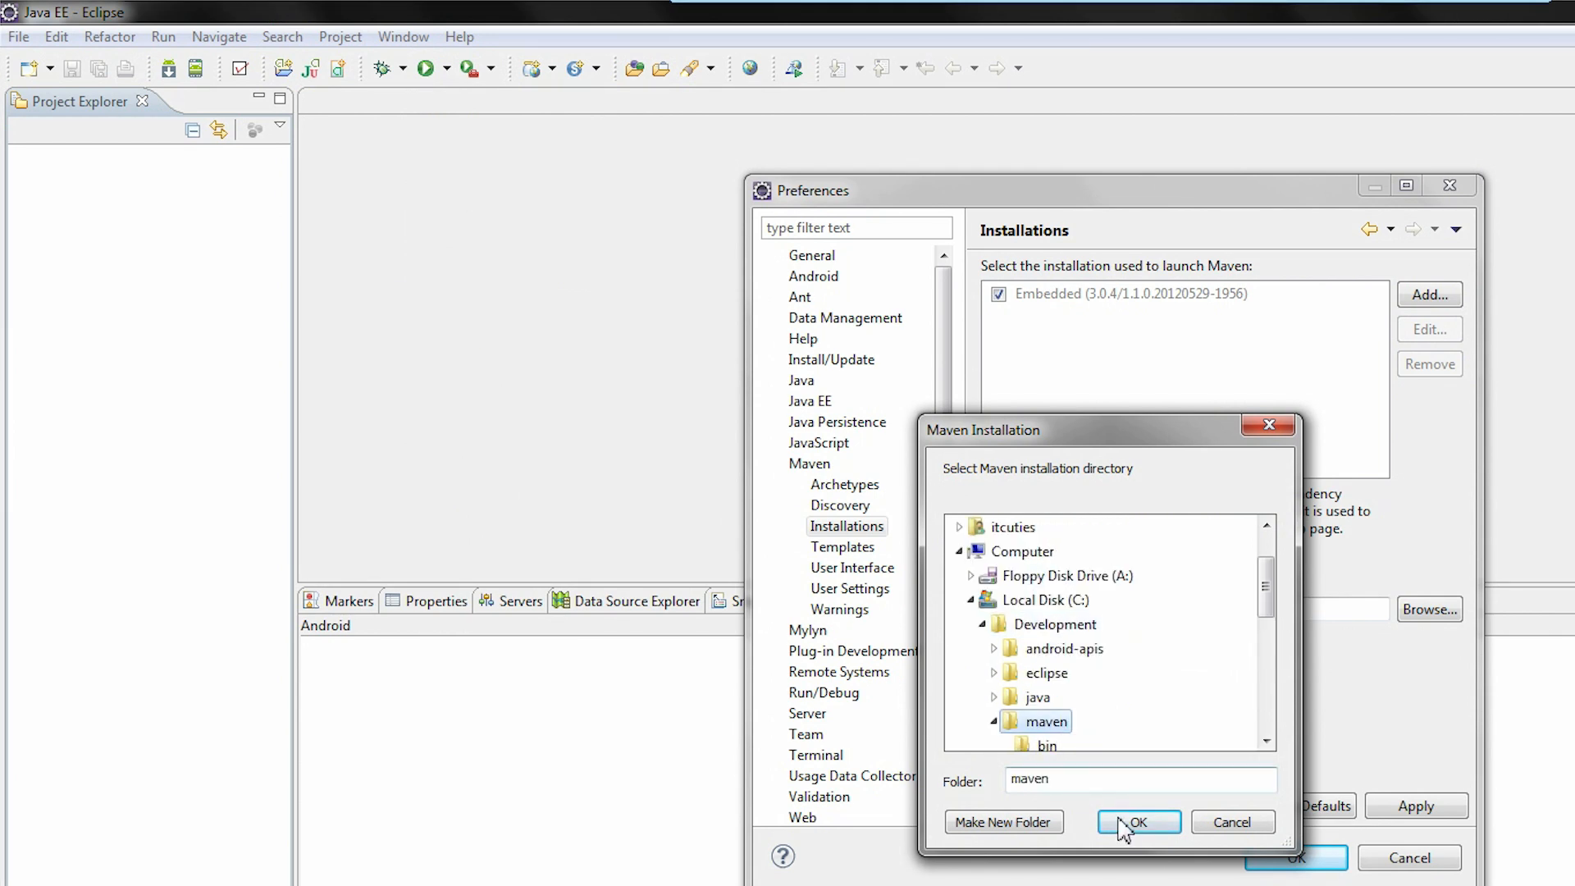
{"action": "left_click", "coordinate": [1138, 822]}
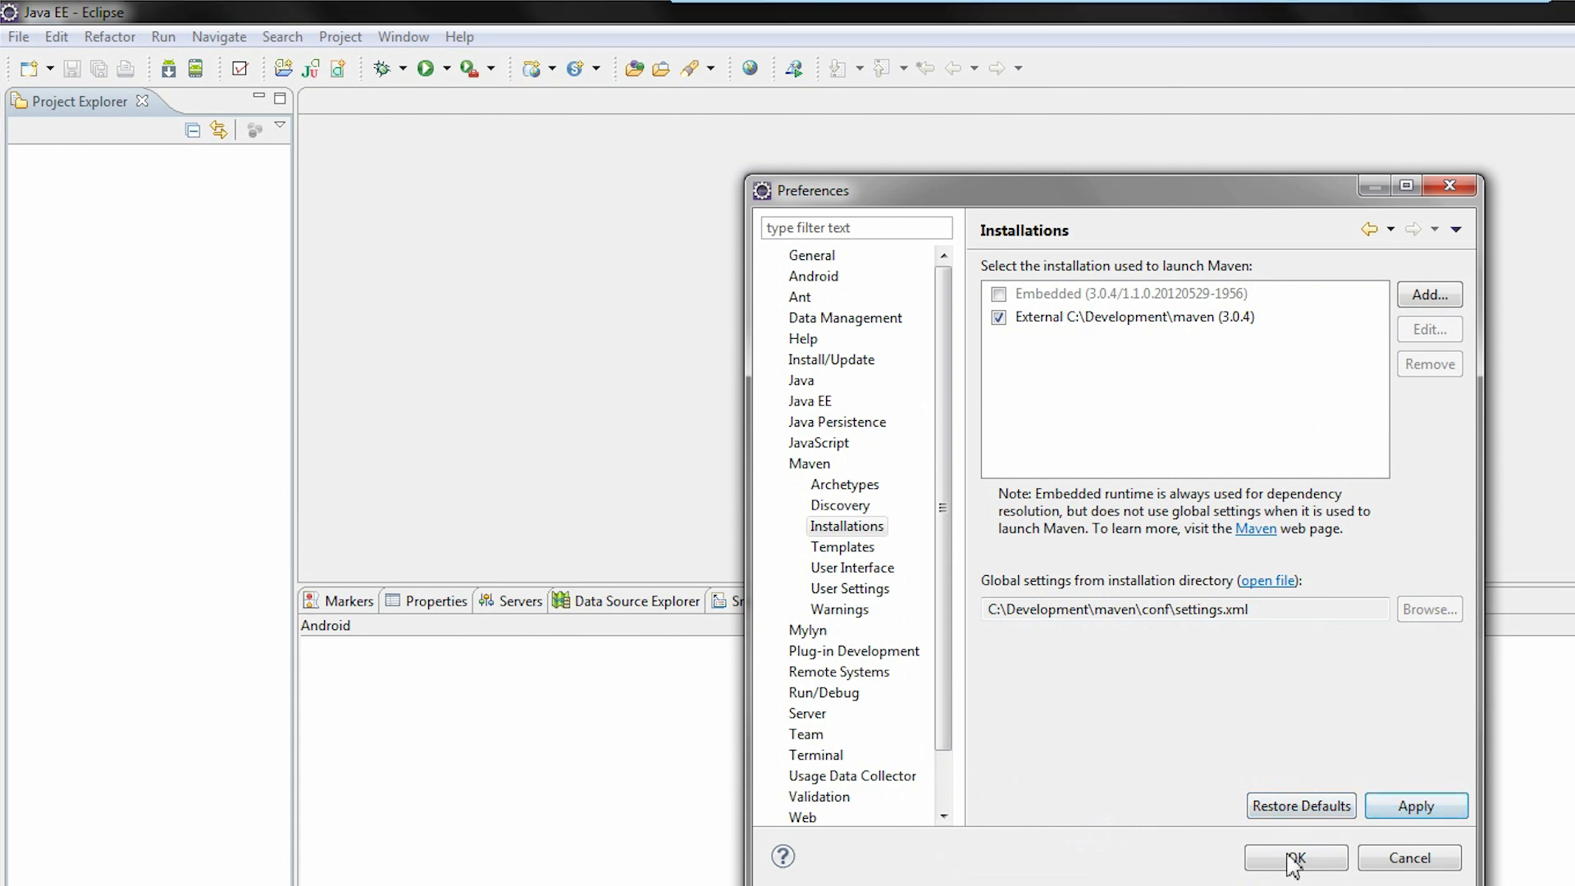
{"action": "left_click", "coordinate": [1296, 857]}
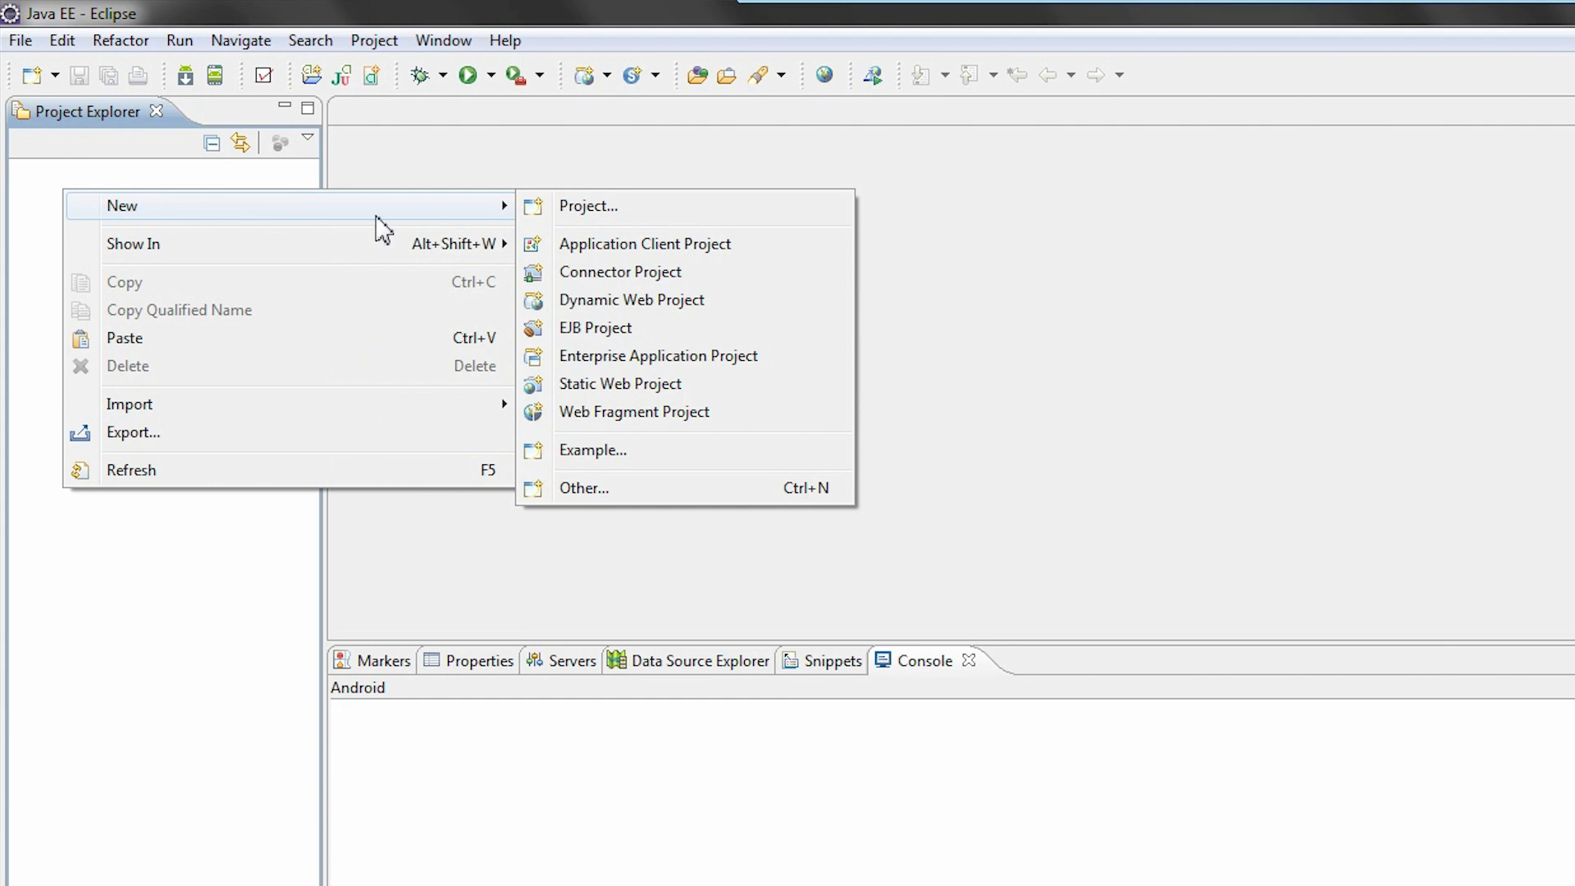
Step: Start the Maven Project wizard with default location and filter archetypes by 'webapp'
{"action": "left_click", "coordinate": [584, 489]}
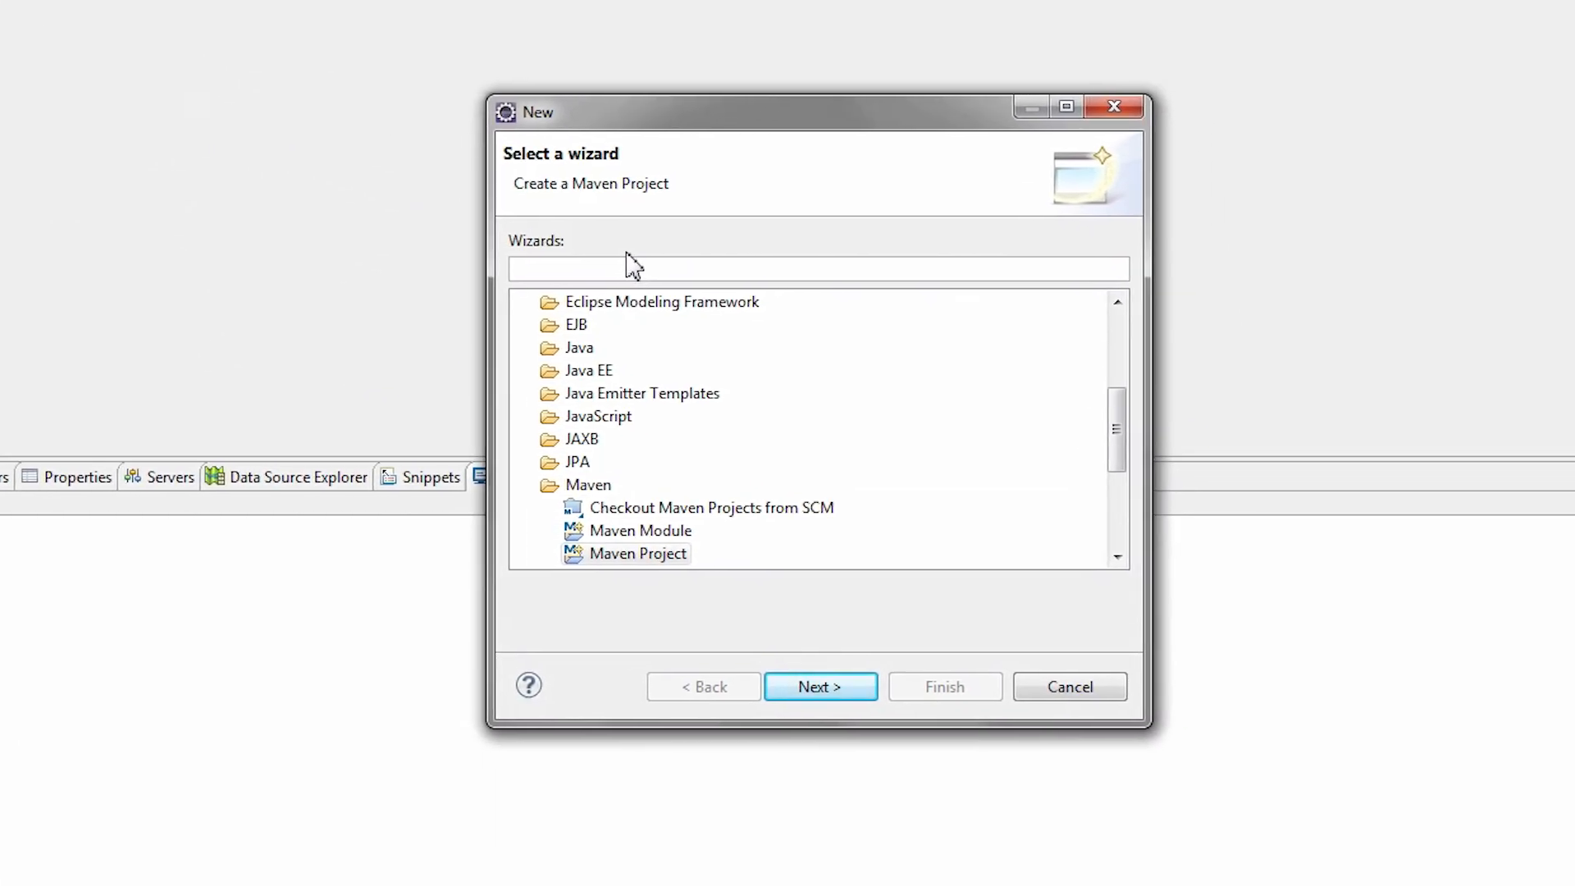
{"action": "type", "text": "maven"}
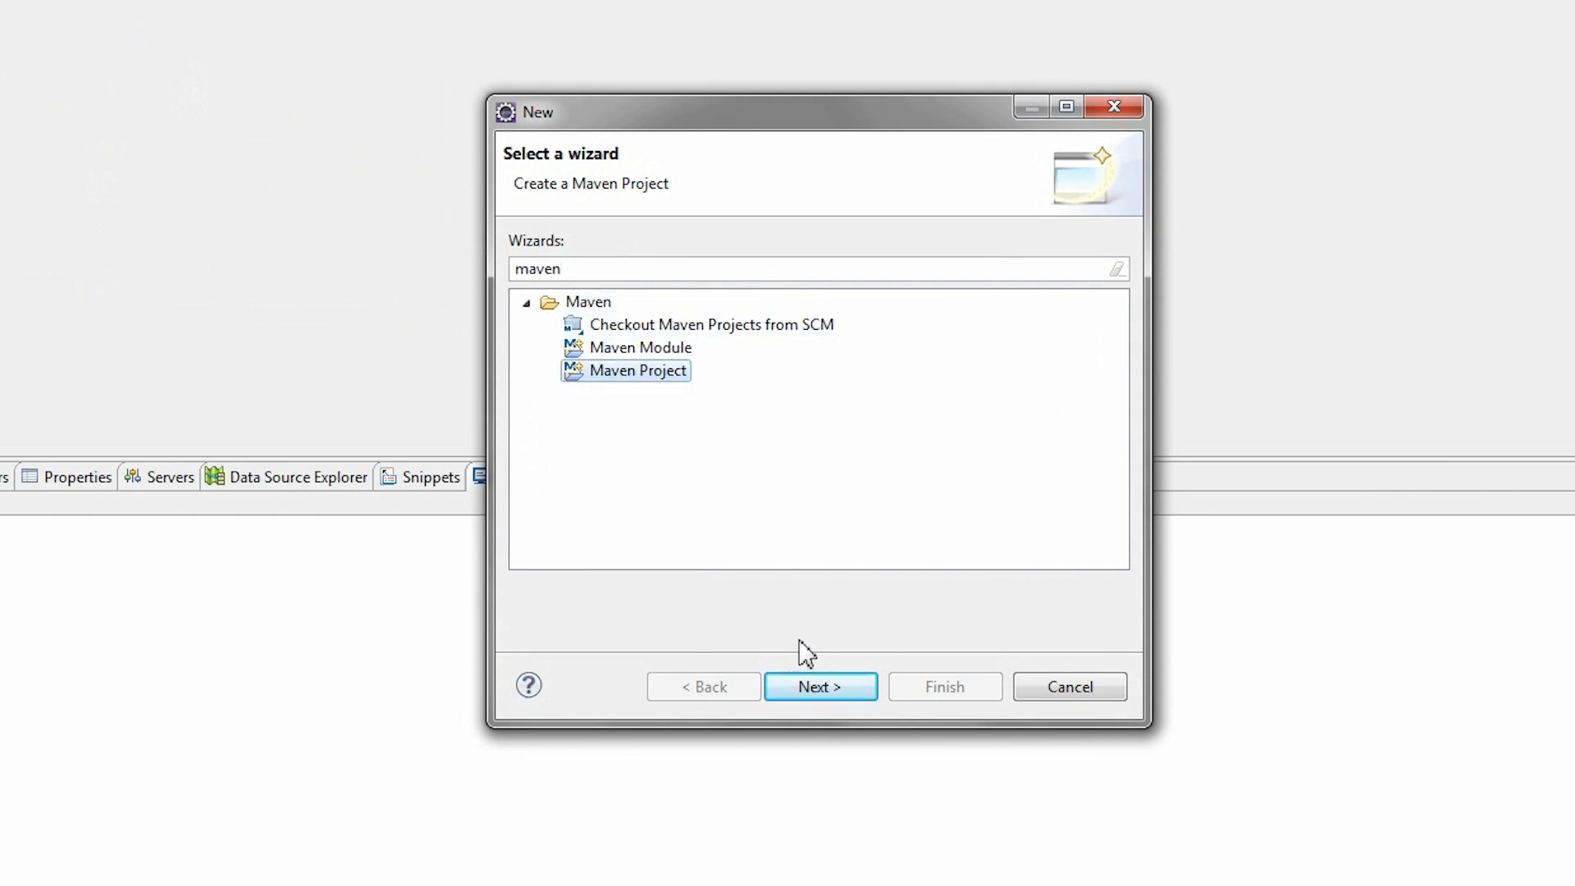
{"action": "left_click", "coordinate": [821, 686]}
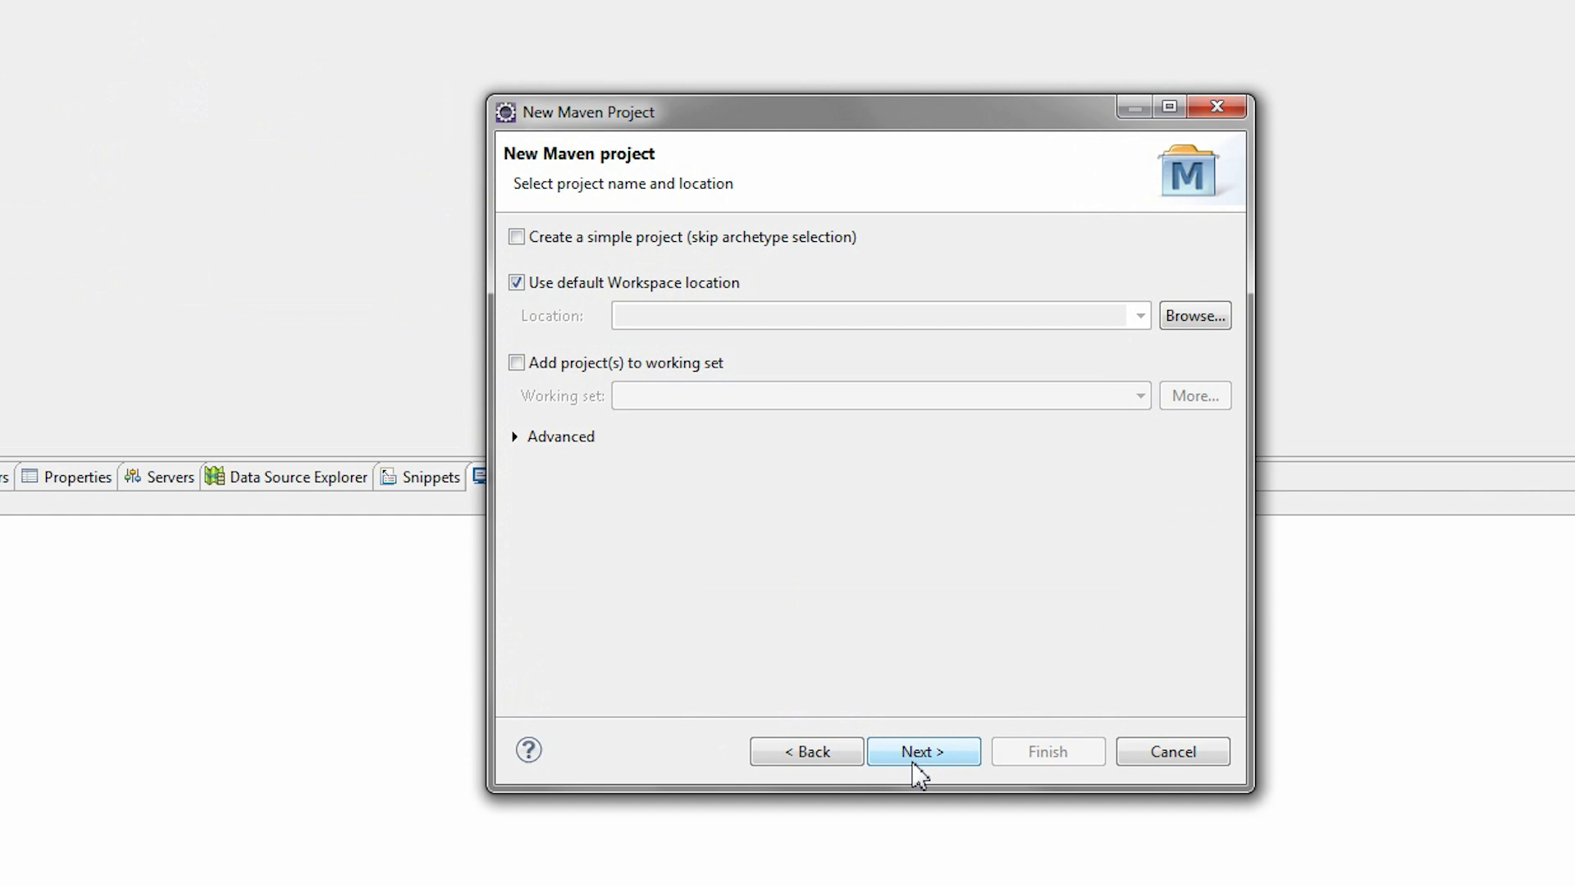
{"action": "left_click", "coordinate": [924, 752]}
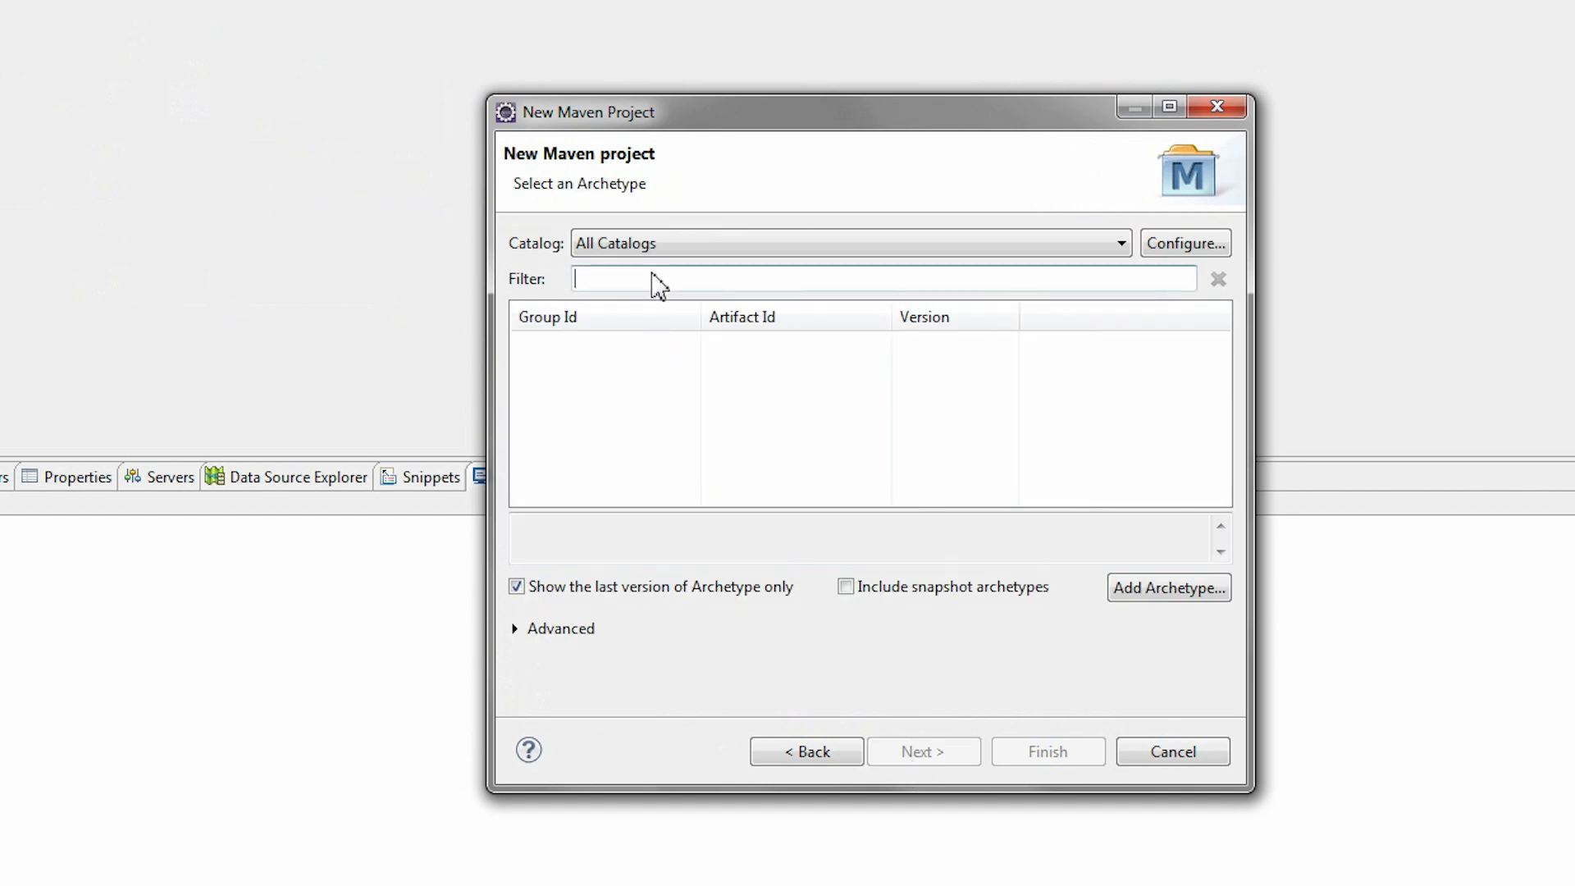
{"action": "type", "text": "webapp"}
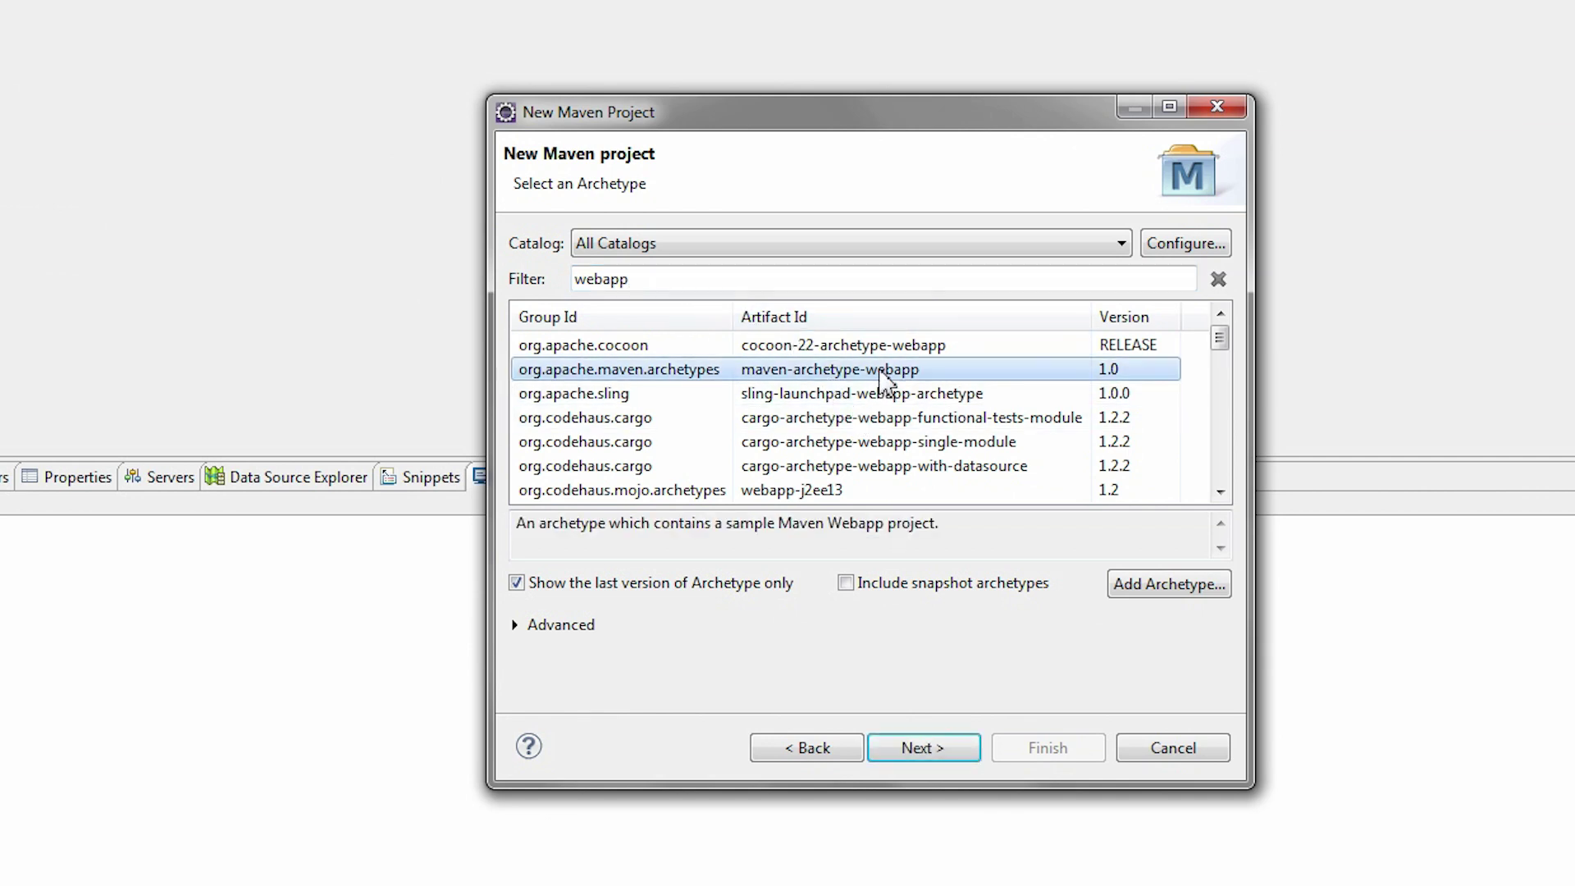
Step: Create the 'testapp' project from maven-archetype-webapp with group com.itcuties
{"action": "left_click", "coordinate": [924, 747]}
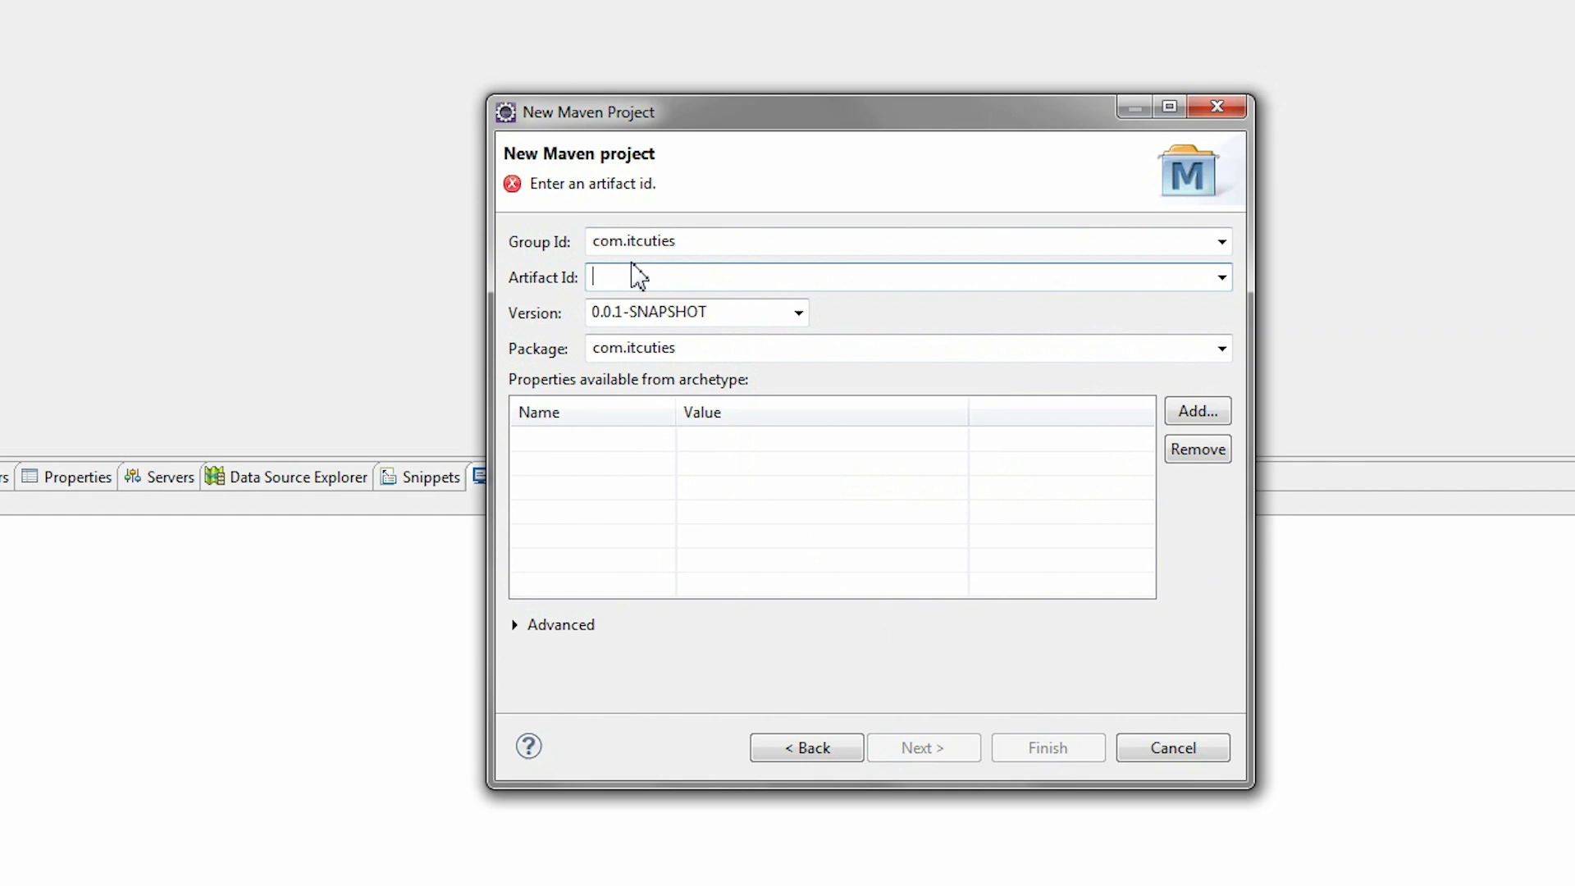
{"action": "type", "text": "testapp"}
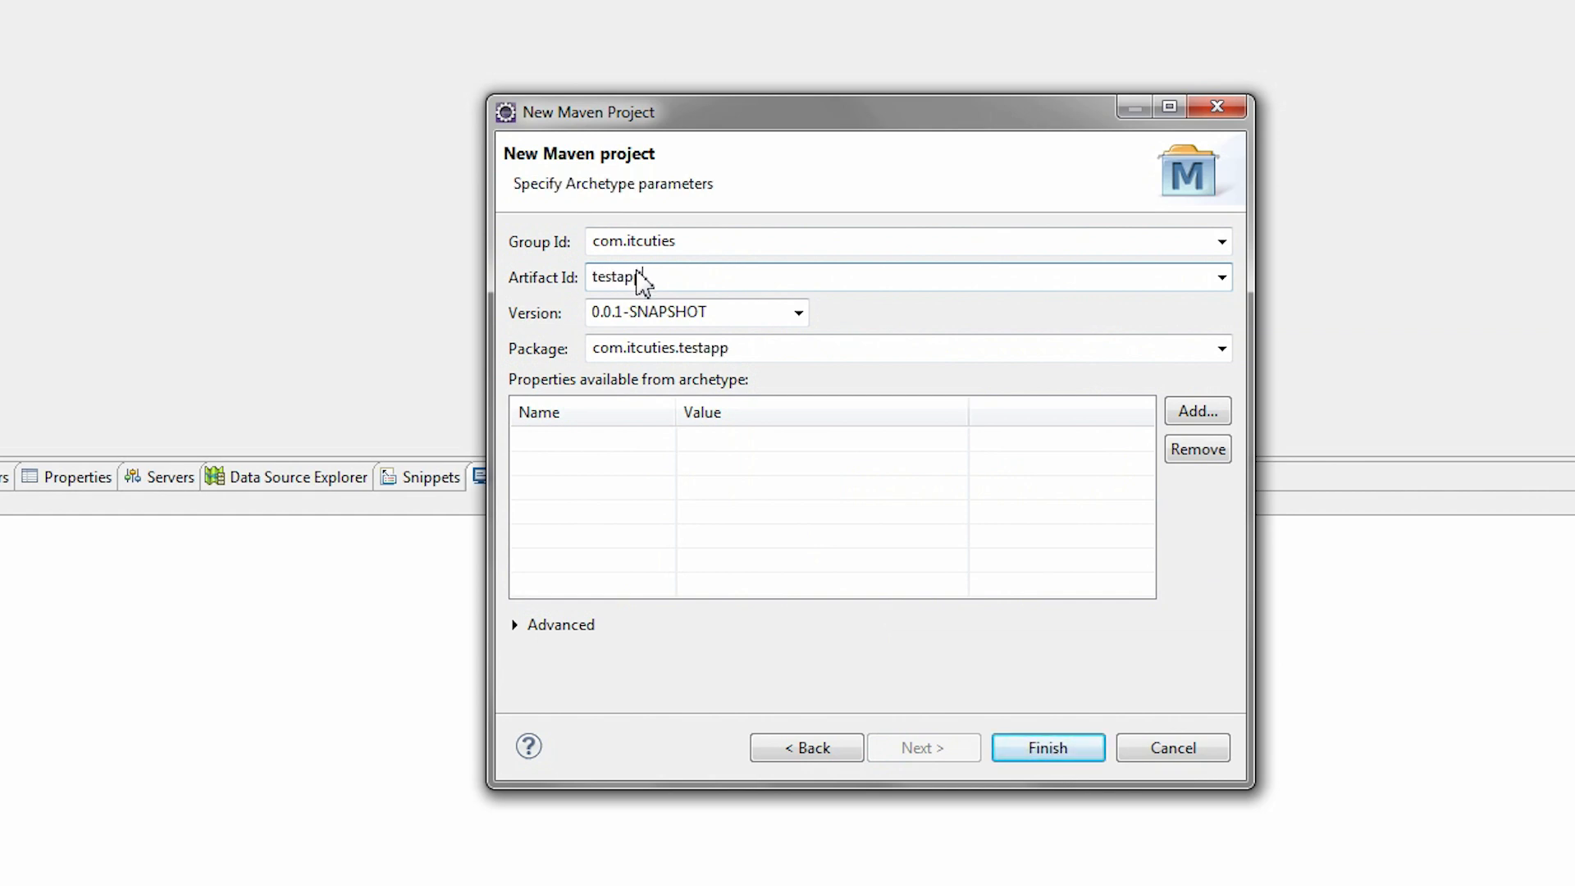
{"action": "mouse_move", "coordinate": [1088, 782]}
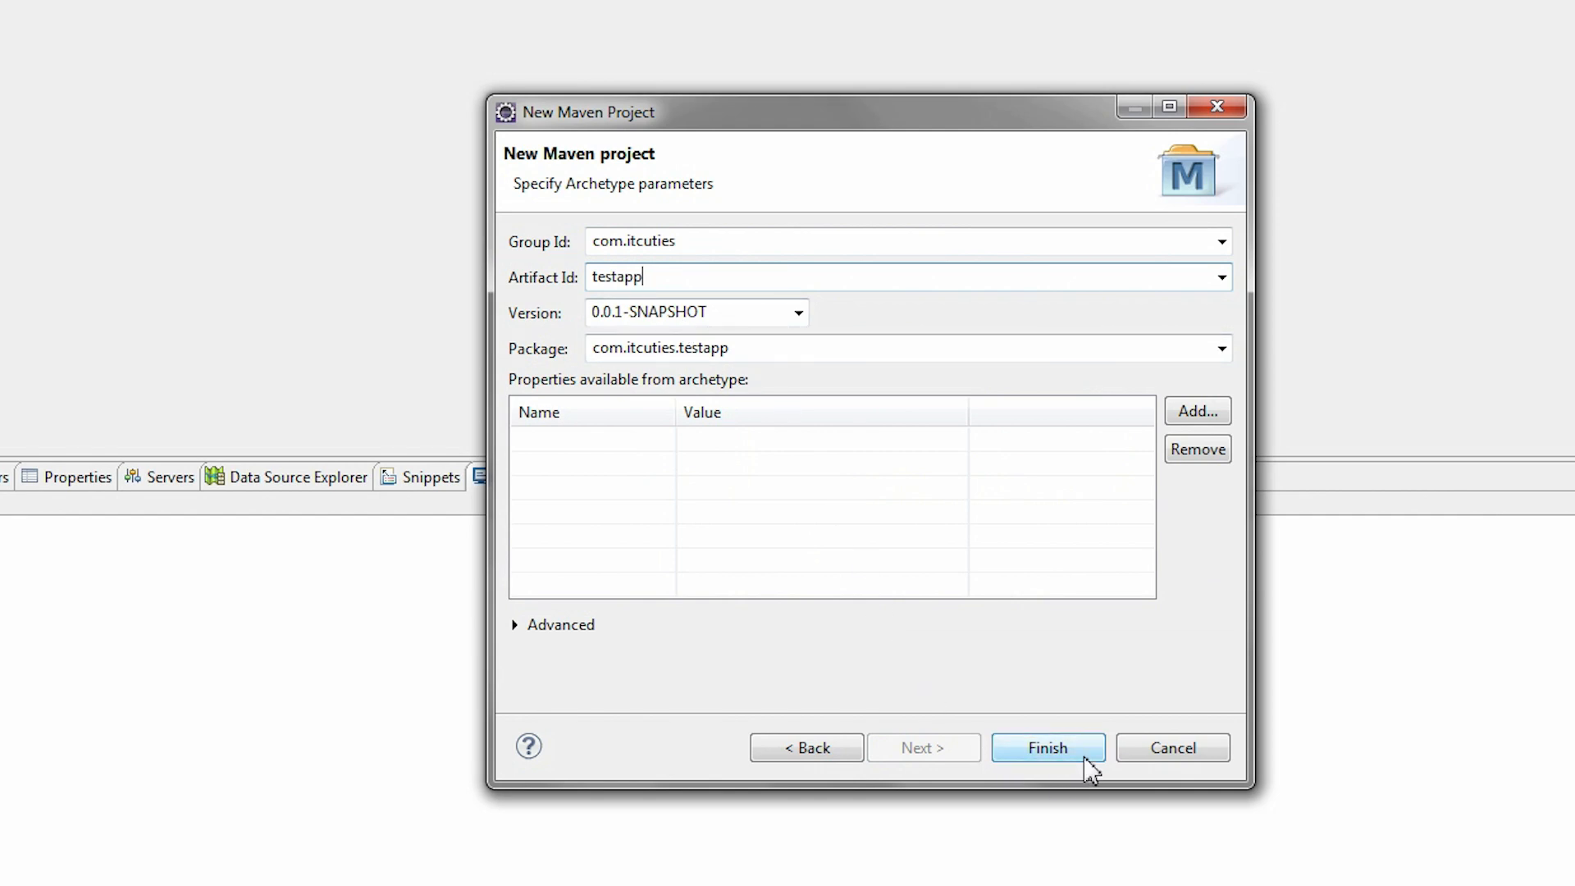
{"action": "left_click", "coordinate": [1047, 747]}
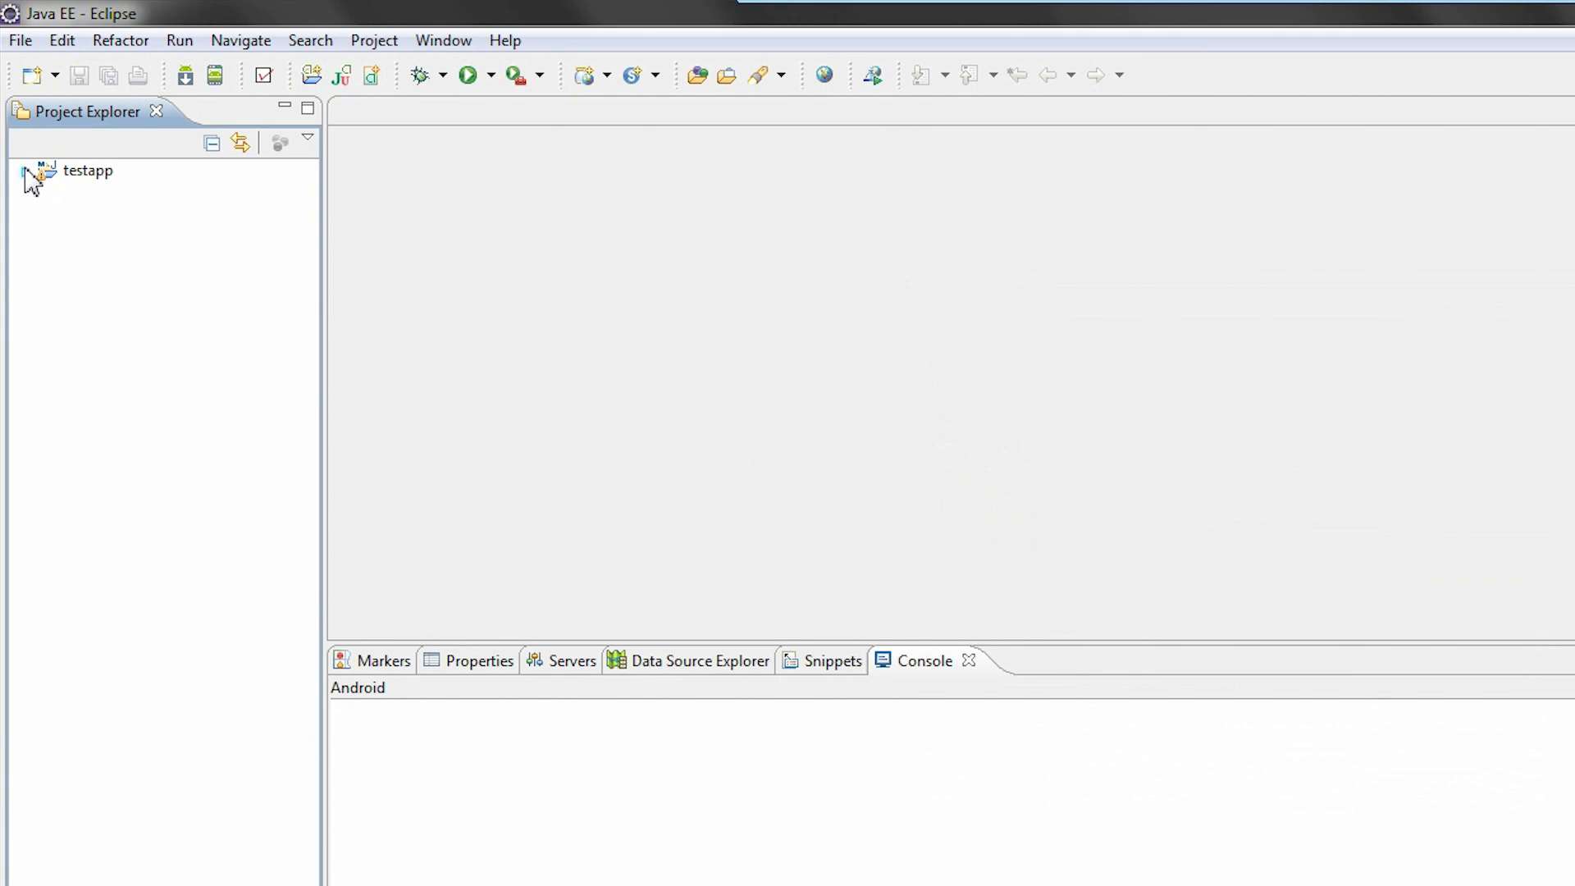
Step: Expand testapp in Project Explorer to show src, target and pom.xml
{"action": "left_click", "coordinate": [25, 171]}
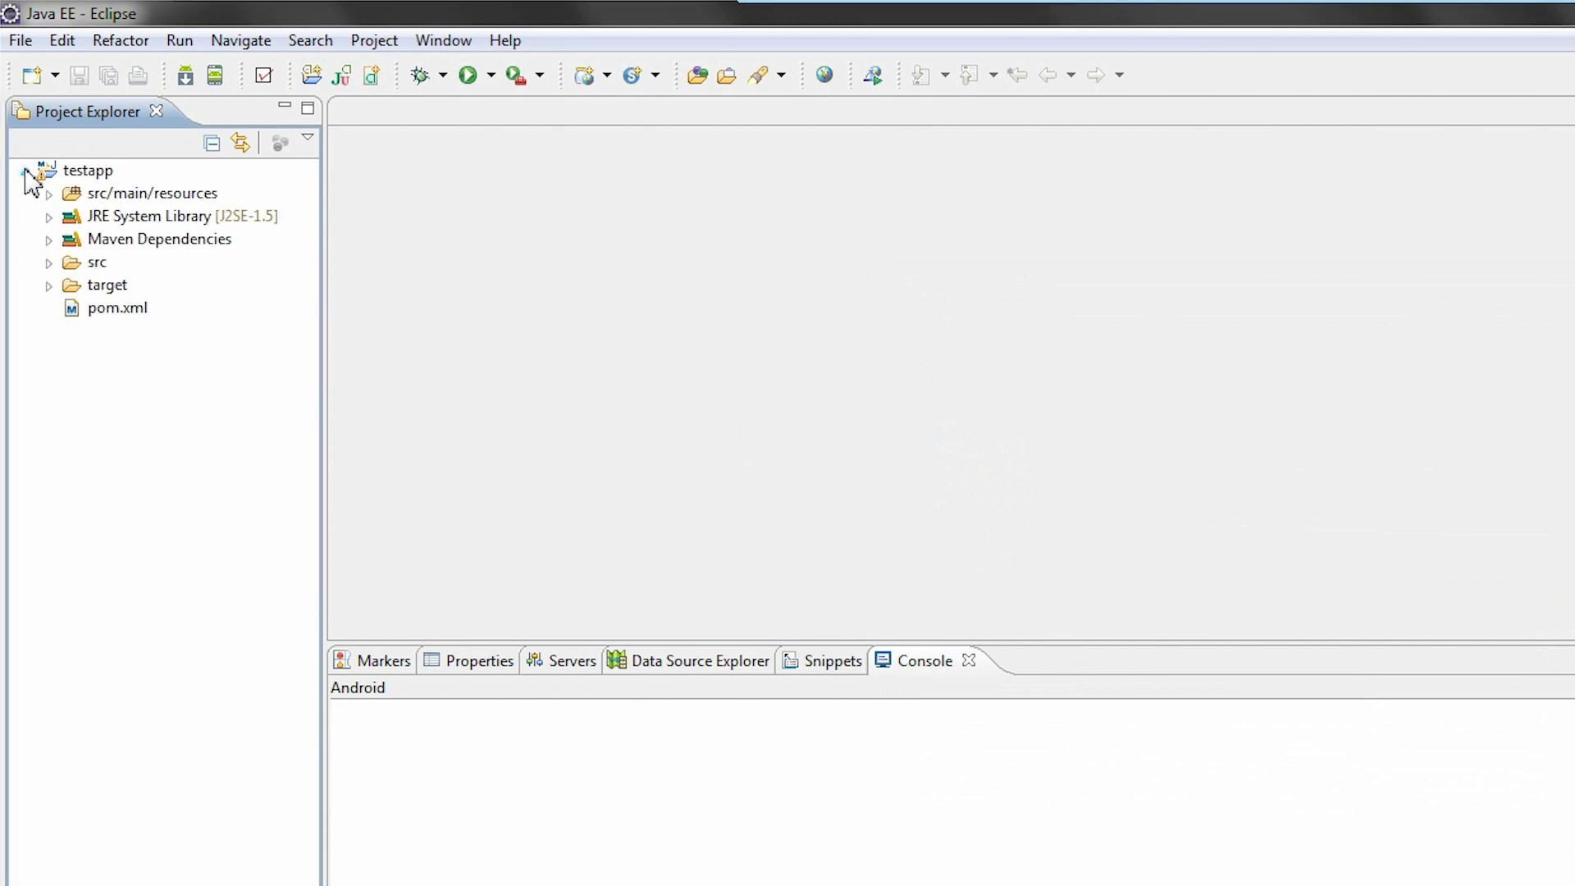